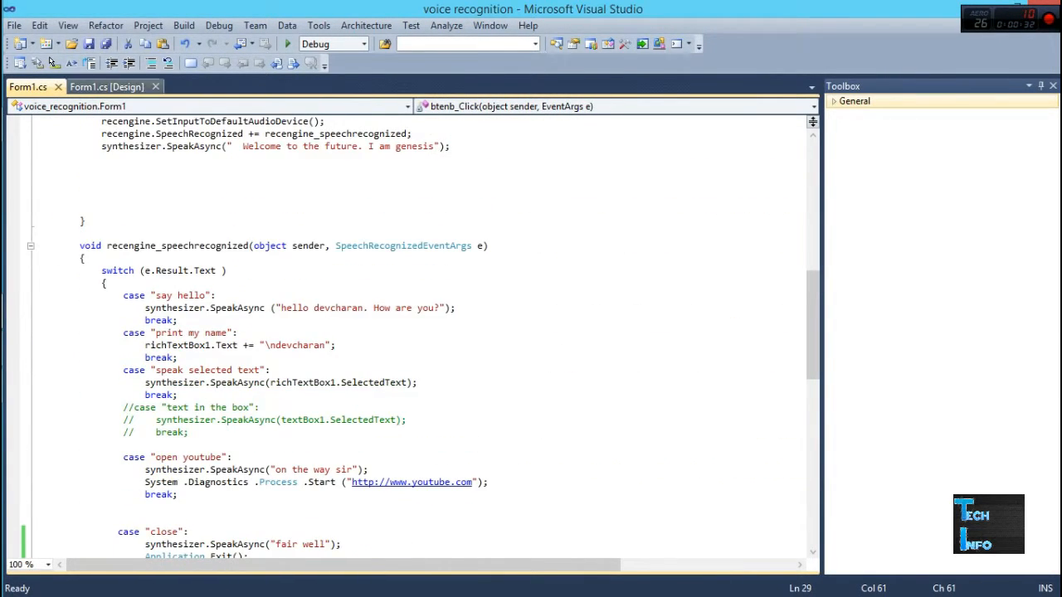
Step: Switch to the Form1.cs [Design] view showing the Enable voice and Disable voice buttons and log box
click(107, 87)
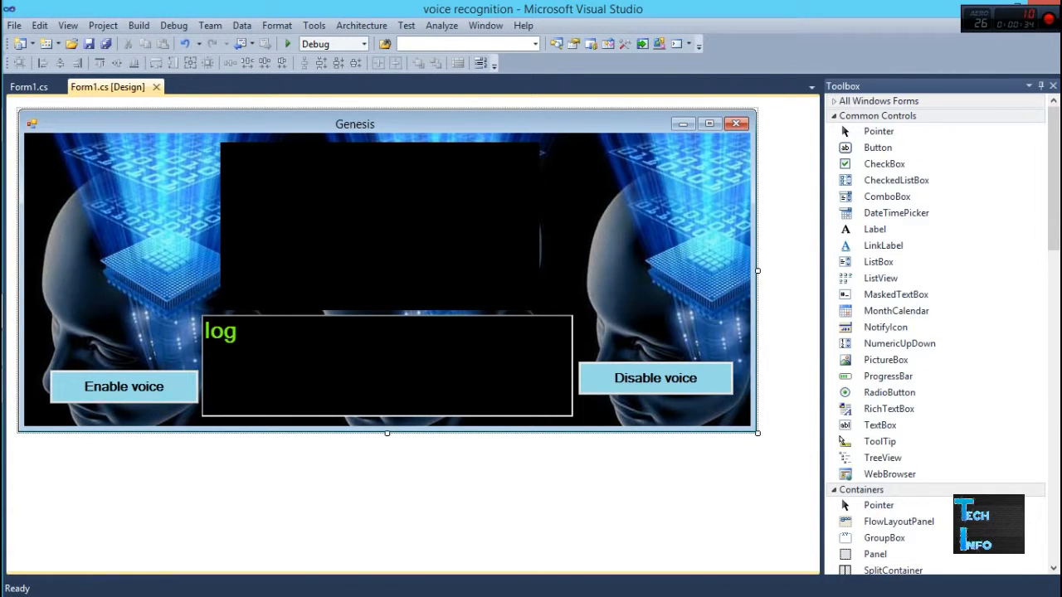
click(287, 44)
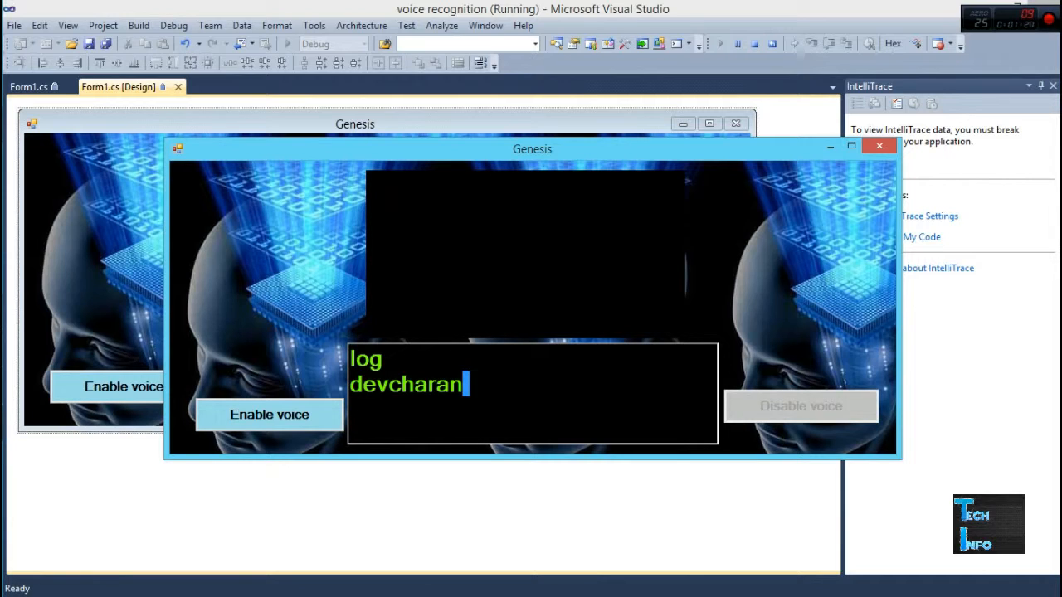
Step: Select the voice-printed name 'devcharan' in the running Genesis app's log box
double_click(405, 384)
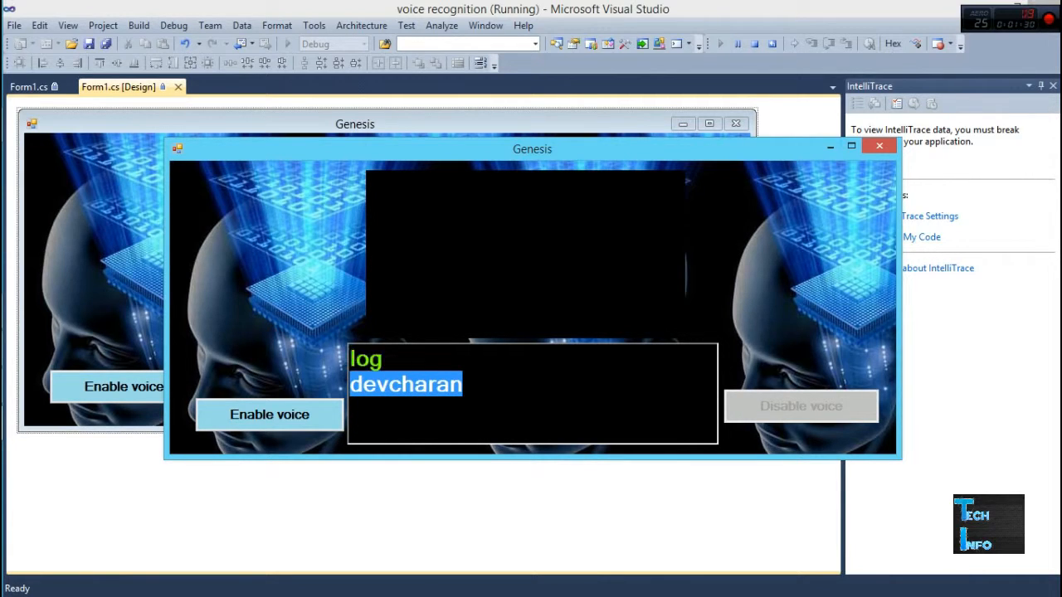